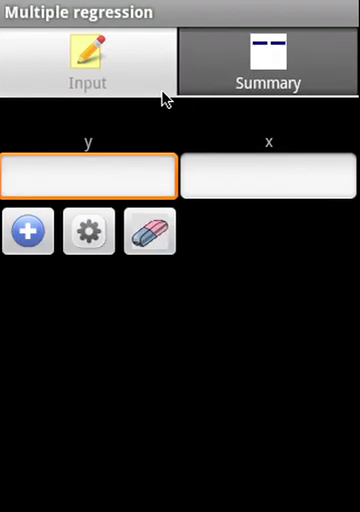
# - Enter the first multiple-regression rows, adding the (9, 7) pair with x value 4
pyautogui.write('7')
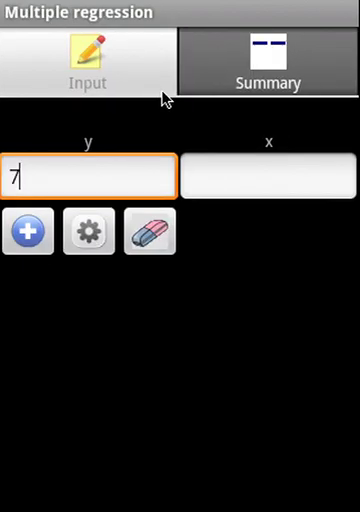
pyautogui.click(267, 173)
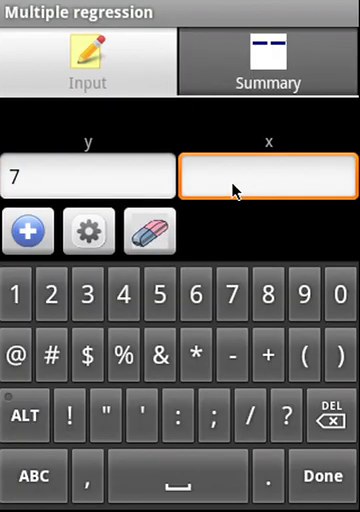
pyautogui.write('4')
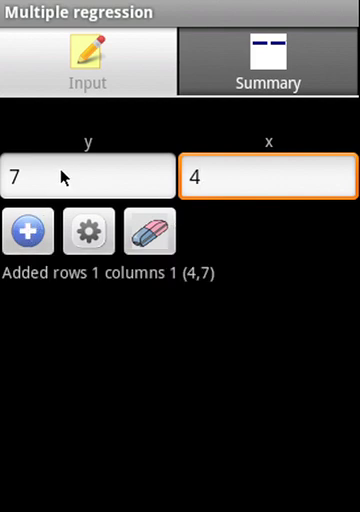
pyautogui.write('9')
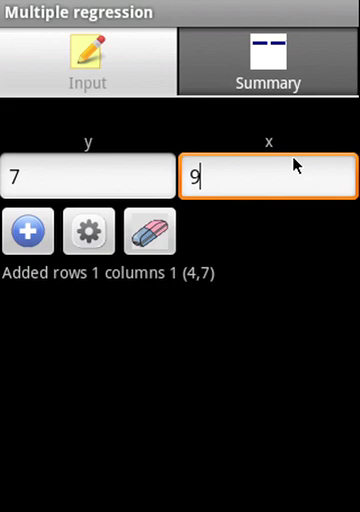
pyautogui.click(29, 231)
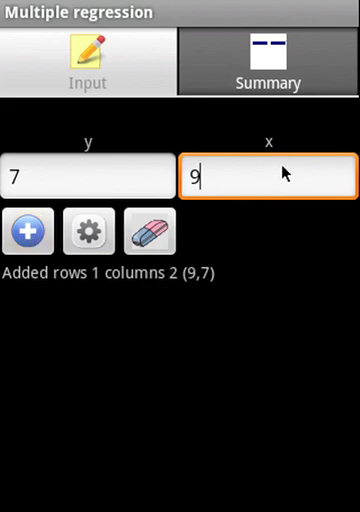
pyautogui.write('1')
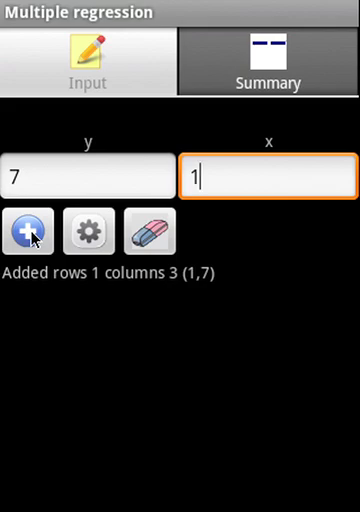
# - Re-enter the y value as 7 and add the (2, 7) pair as another data row
pyautogui.click(85, 174)
pyautogui.write('-1')
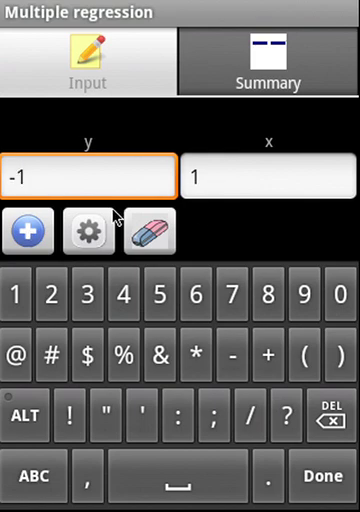
pyautogui.click(28, 231)
pyautogui.write('-1')
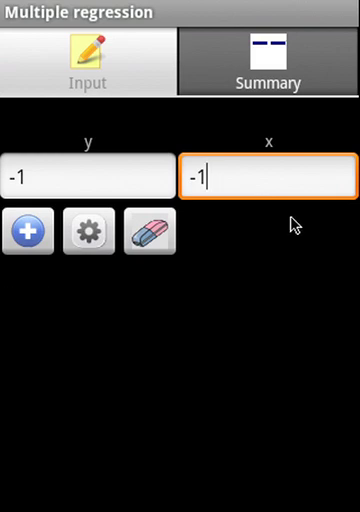
pyautogui.click(90, 176)
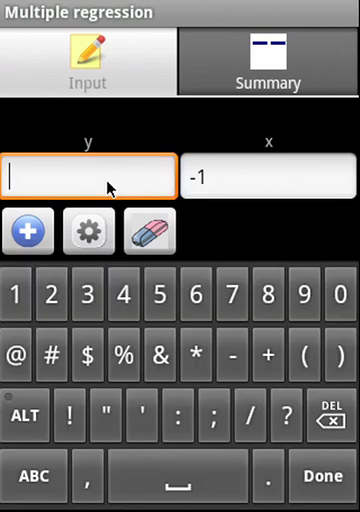
pyautogui.write('7')
pyautogui.click(268, 176)
pyautogui.write('2')
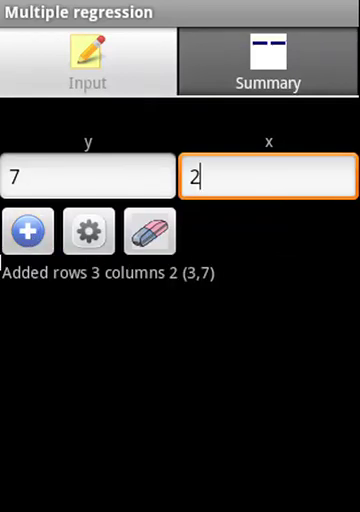
pyautogui.click(29, 231)
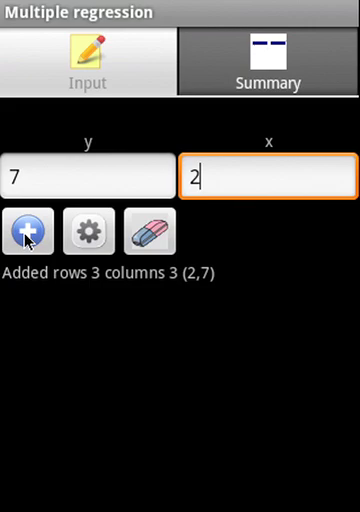
pyautogui.moveTo(80, 247)
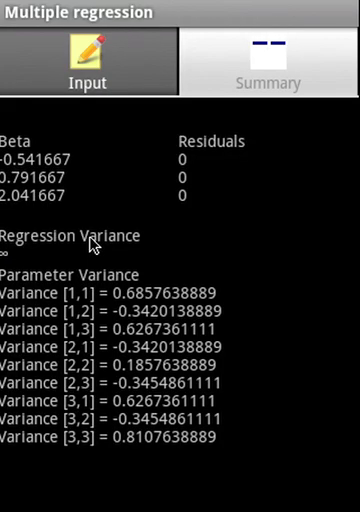
# - Add an observation with y of 8 and view the updated summary with regression variance 88.73913
pyautogui.click(88, 68)
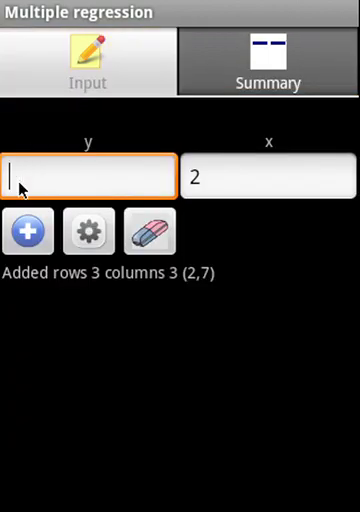
pyautogui.write('8')
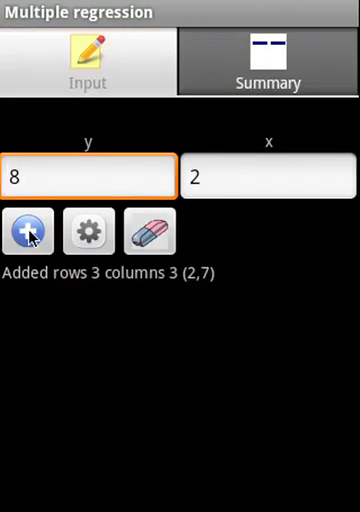
pyautogui.click(267, 176)
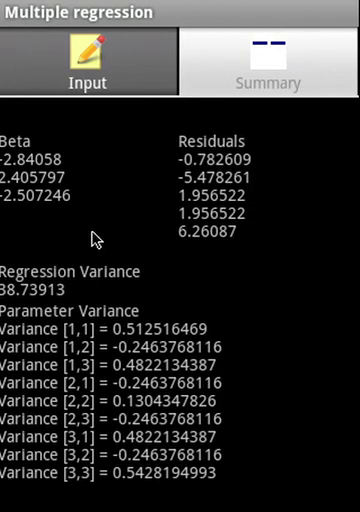
pyautogui.click(90, 68)
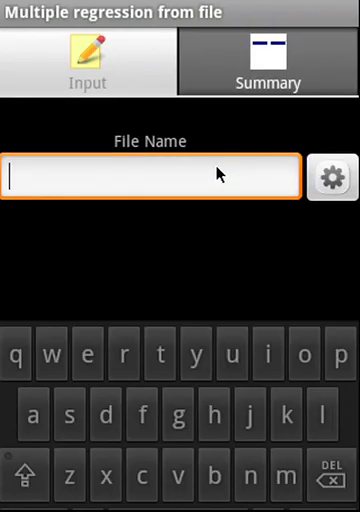
# - Compute multiple regression from mr.txt and scroll through its coefficients, residuals and variances
pyautogui.write('mr,')
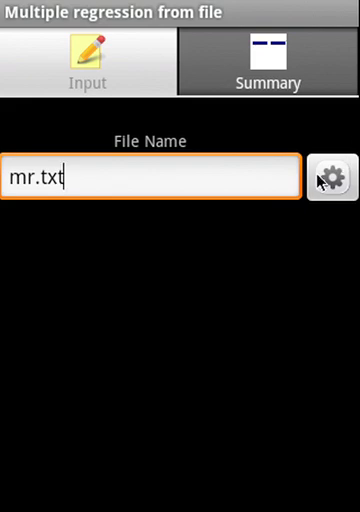
pyautogui.click(340, 178)
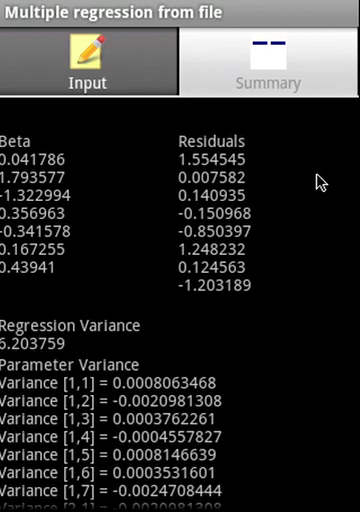
pyautogui.scroll(-3)
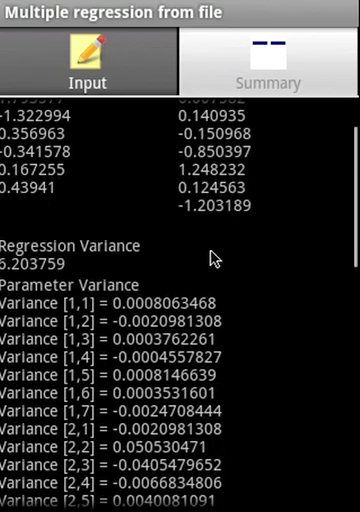
pyautogui.scroll(-3)
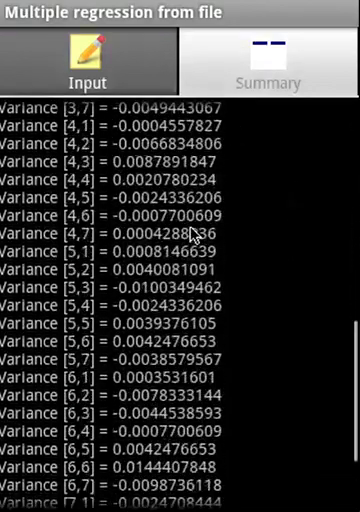
pyautogui.click(87, 62)
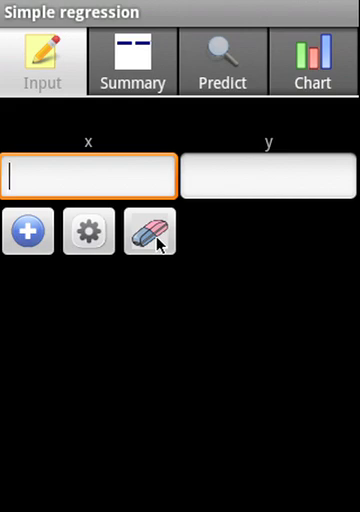
# - Add the points (5, 2) and (3, 2) and show the summary y=0x+1.666667
pyautogui.click(270, 176)
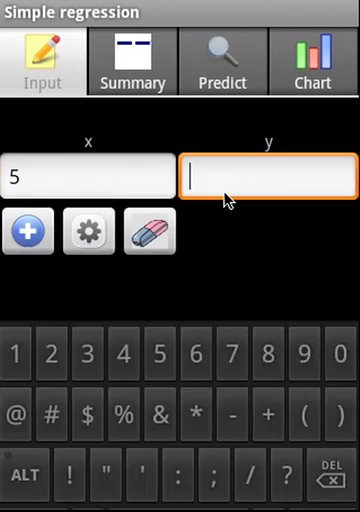
pyautogui.write('2')
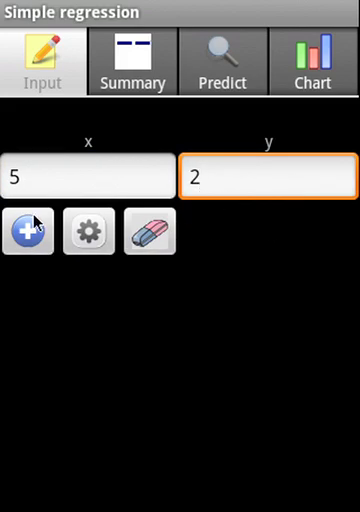
pyautogui.click(88, 175)
pyautogui.write('3')
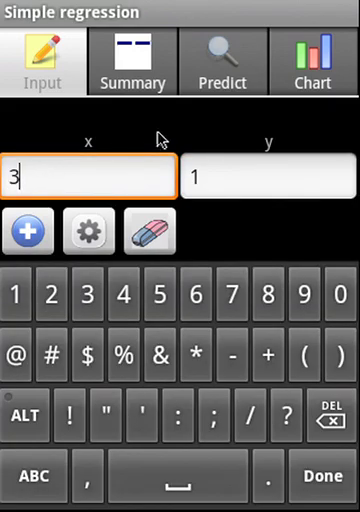
pyautogui.write('2')
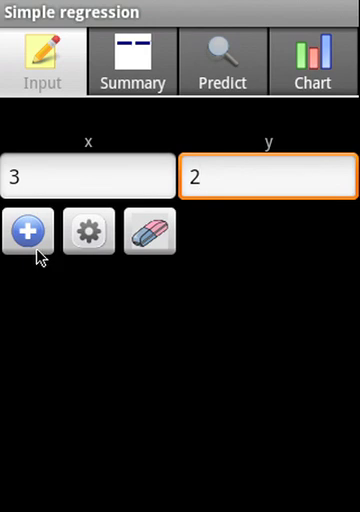
pyautogui.click(132, 62)
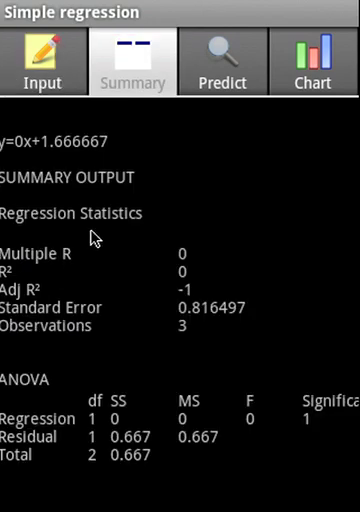
pyautogui.moveTo(33, 232)
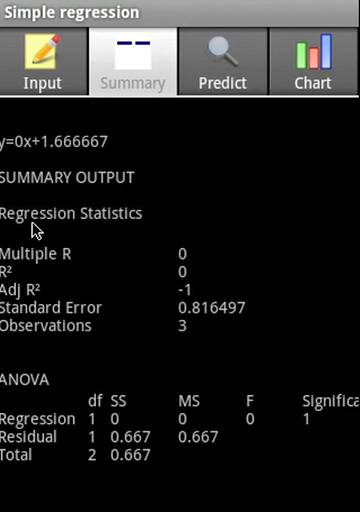
pyautogui.moveTo(310, 25)
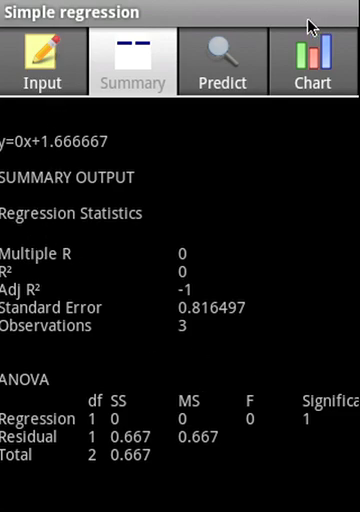
# - Predict y=1.666667 at x=.2 and view the scatter chart with its flat fitted line
pyautogui.click(222, 62)
pyautogui.write('.2')
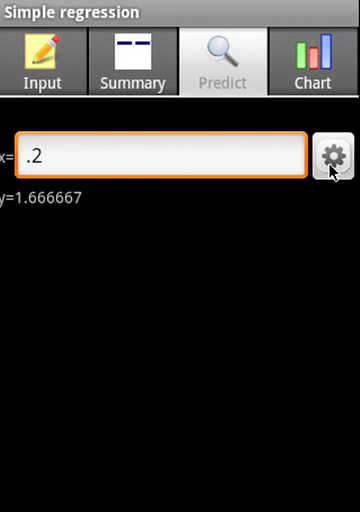
pyautogui.click(313, 63)
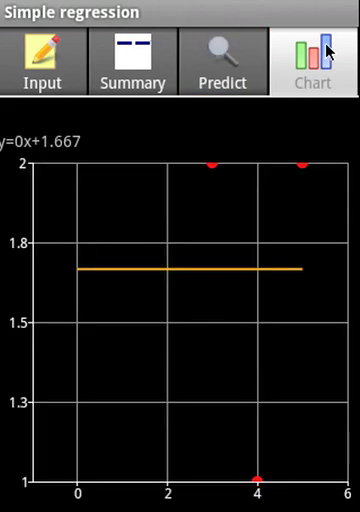
pyautogui.moveTo(105, 65)
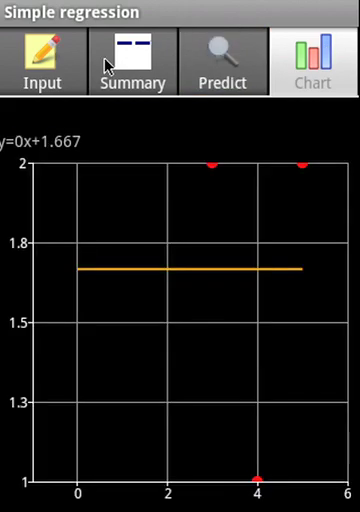
pyautogui.click(42, 62)
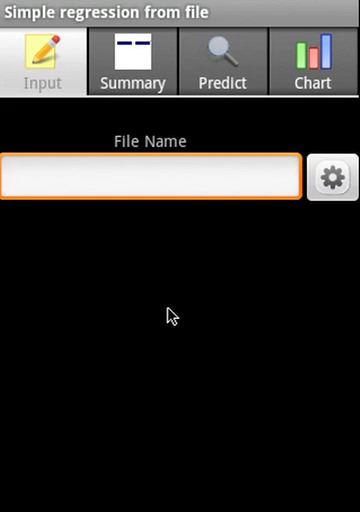
# - Compute simple regression from sr.txt, giving y=0.318066x+4.875318 over 12 observations
pyautogui.write('sr.txt')
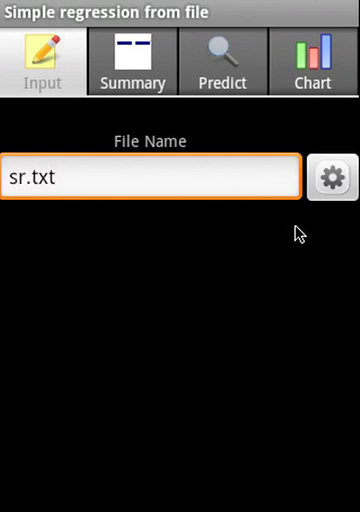
pyautogui.click(132, 63)
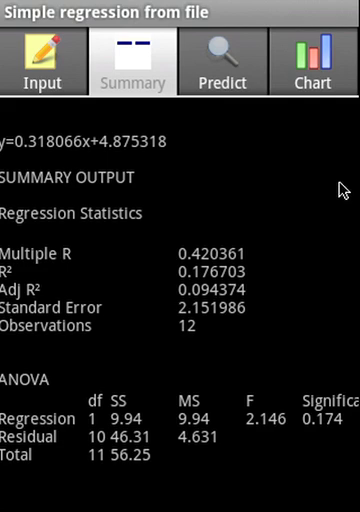
pyautogui.moveTo(145, 215)
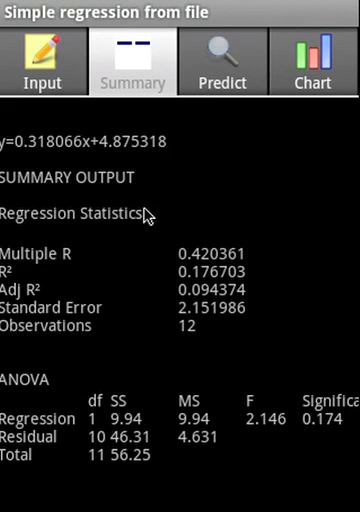
pyautogui.moveTo(308, 310)
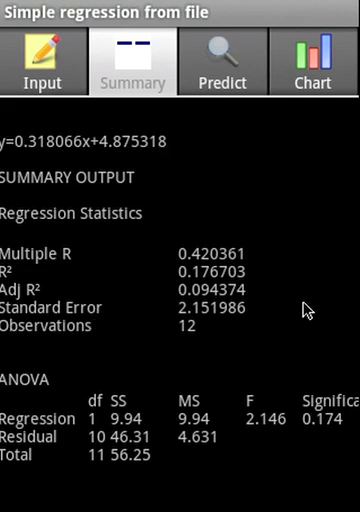
# - Predict y=4.938931 at x=.2 and view the scatter chart with fitted line y=0.318x+4.875
pyautogui.click(222, 62)
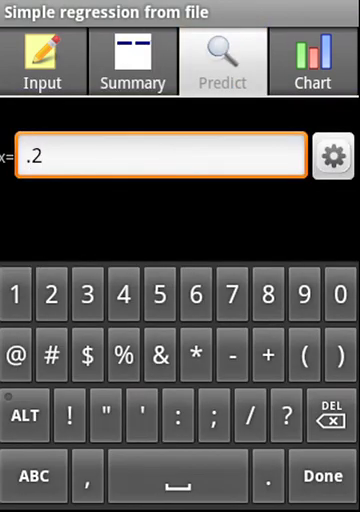
pyautogui.click(333, 154)
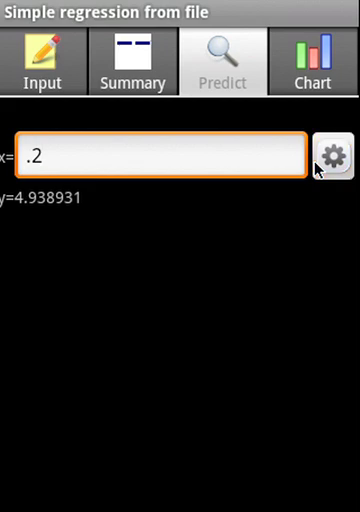
pyautogui.click(312, 63)
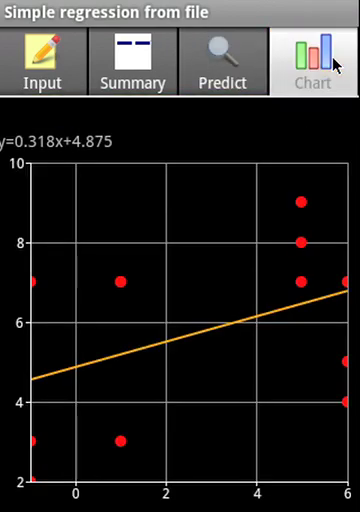
pyautogui.moveTo(253, 62)
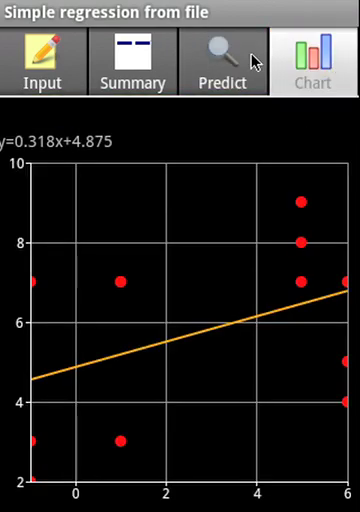